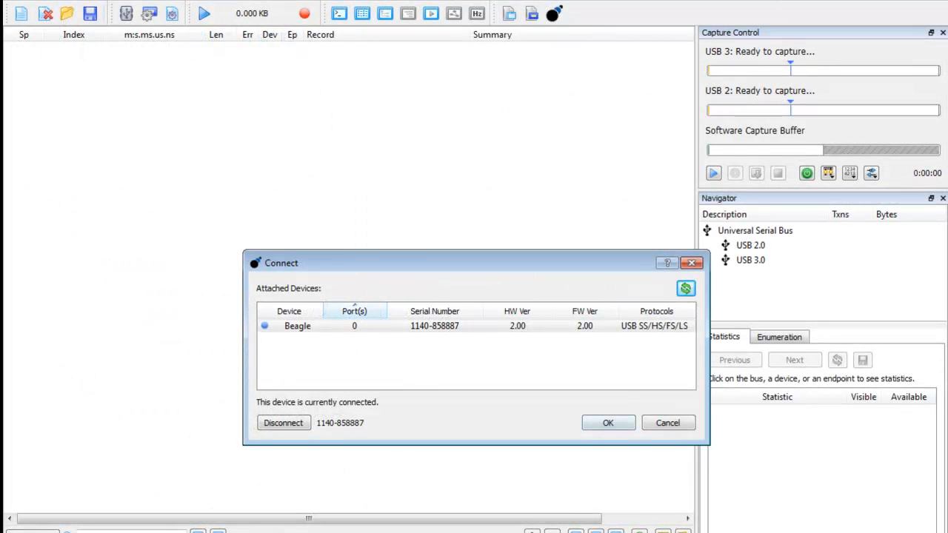
# Step: Confirm the Beagle connection and start a USB capture, recording left- and right-click mouse reports
pyautogui.click(608, 423)
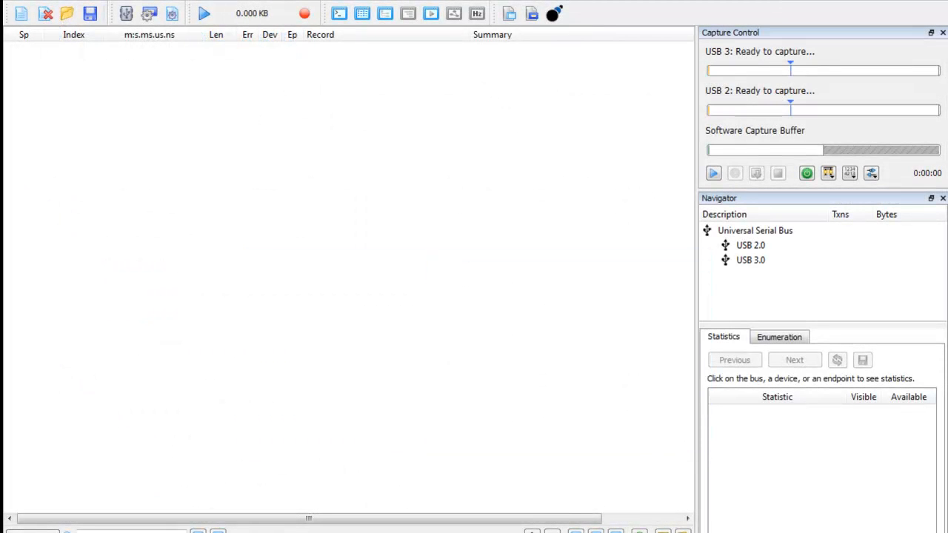
pyautogui.click(203, 13)
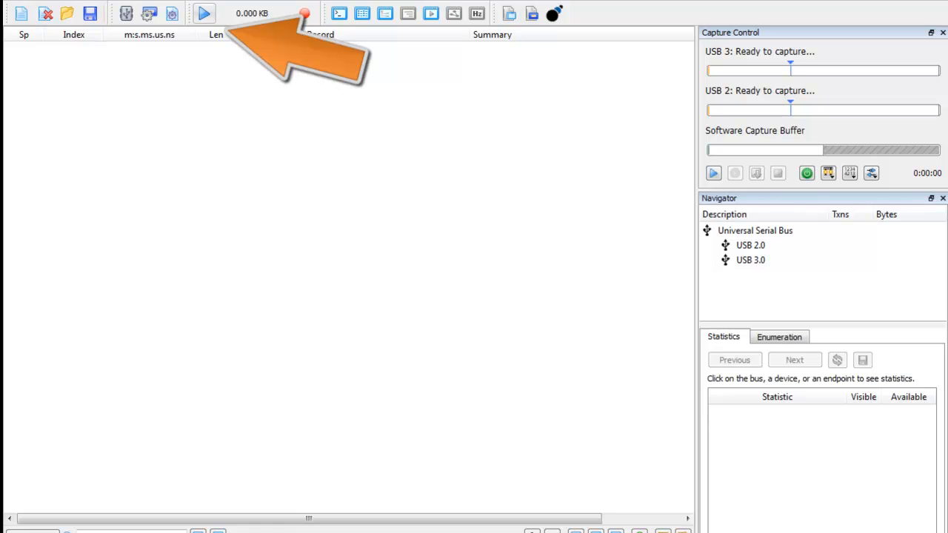
pyautogui.click(203, 13)
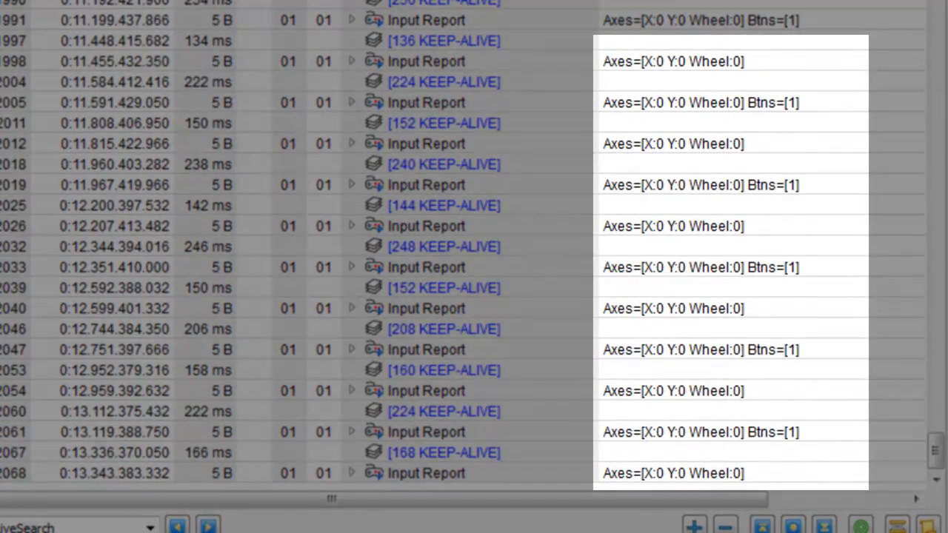
pyautogui.scroll(-3)
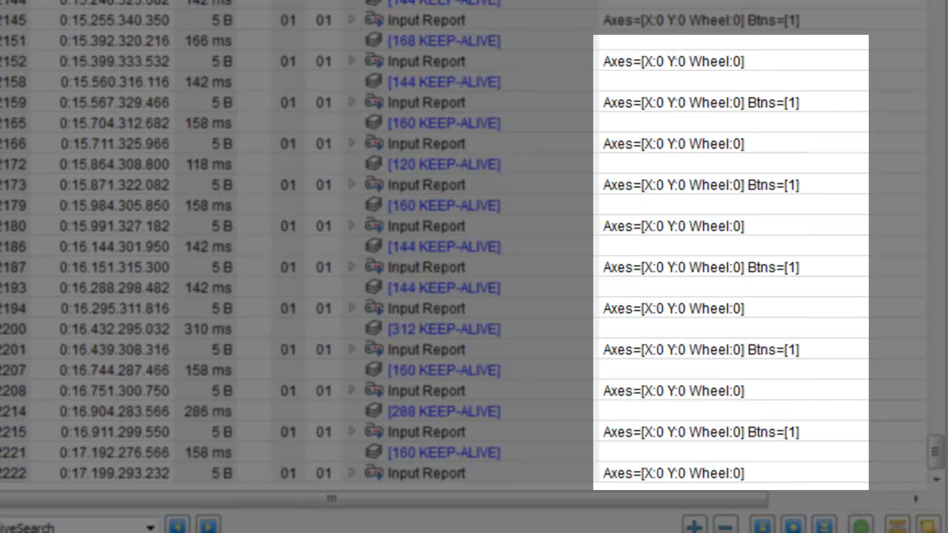
pyautogui.scroll(-3)
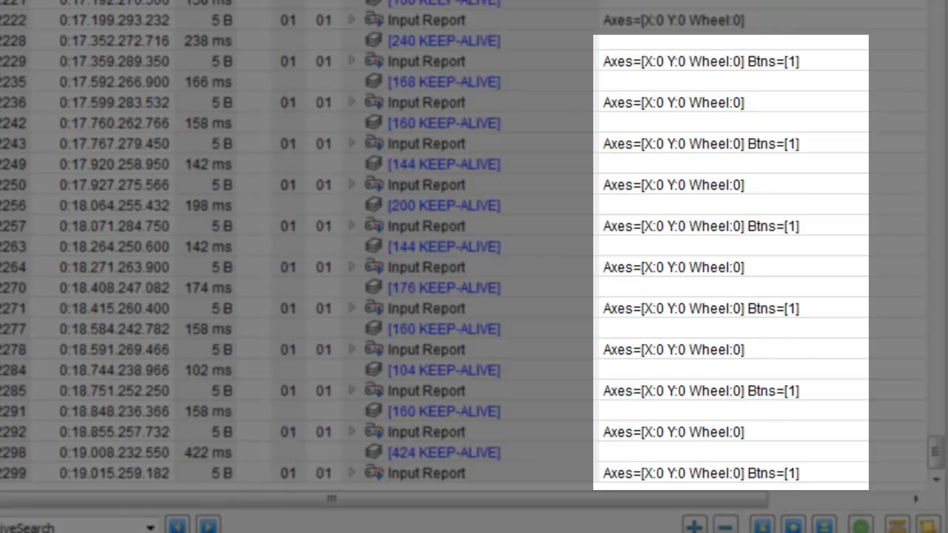
pyautogui.scroll(-3)
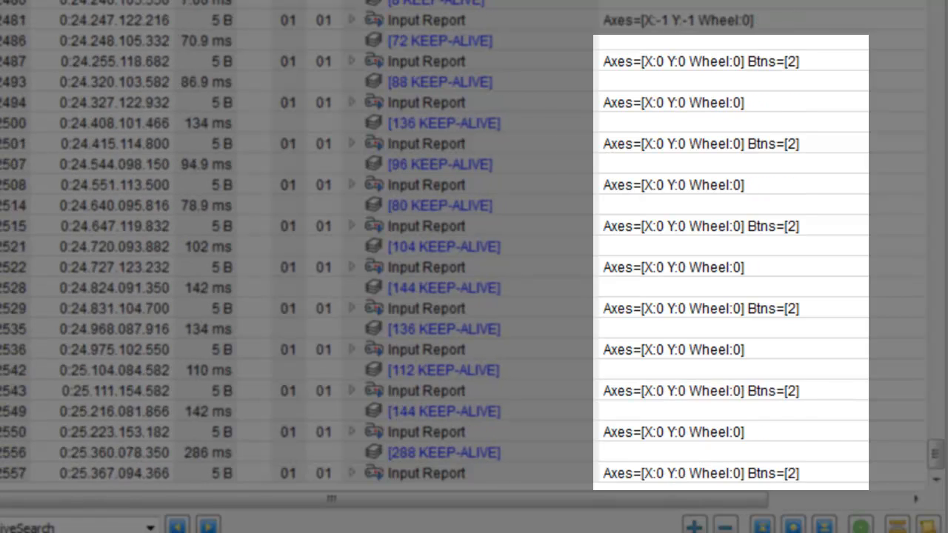
pyautogui.scroll(-3)
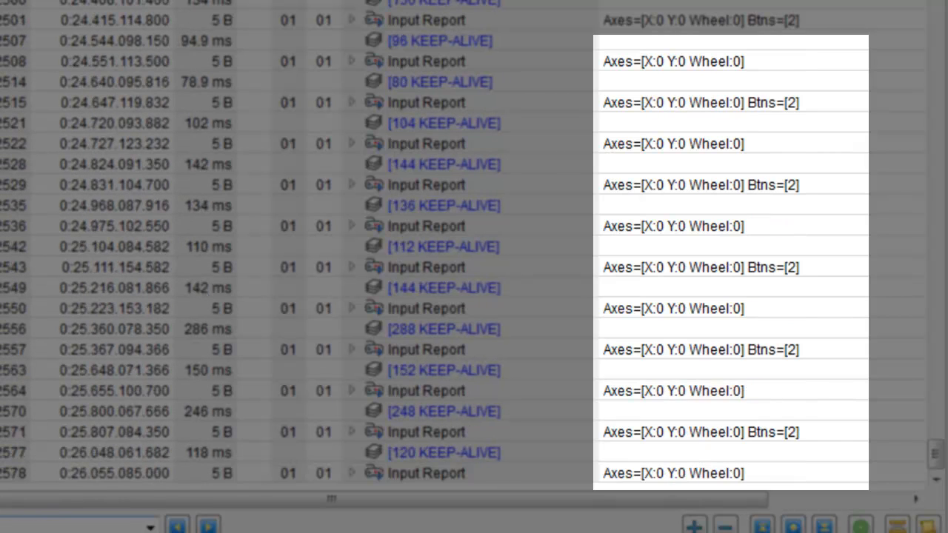
pyautogui.scroll(-3)
pyautogui.write('btns=[1]')
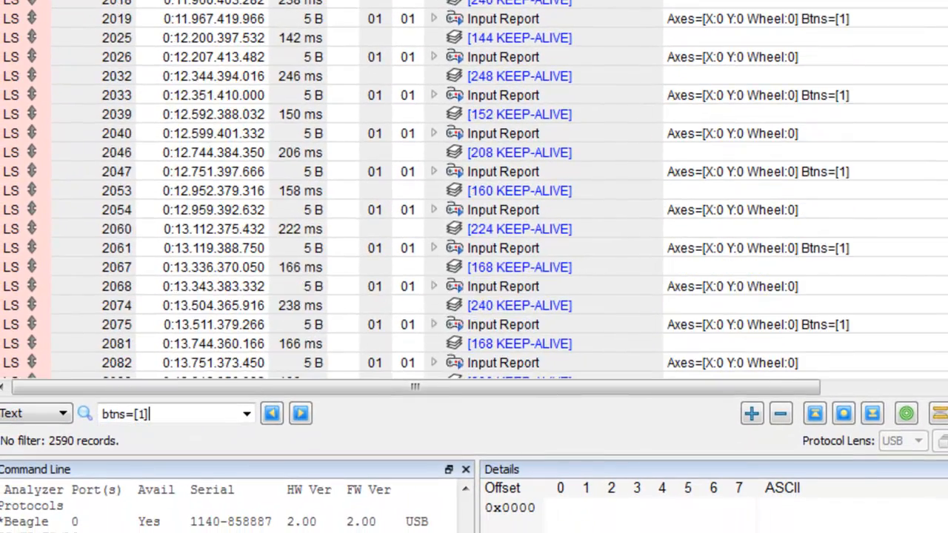
# Step: Search the capture for btns=[1] and btns=[2] reports and check their first data byte
pyautogui.click(756, 325)
pyautogui.write('2')
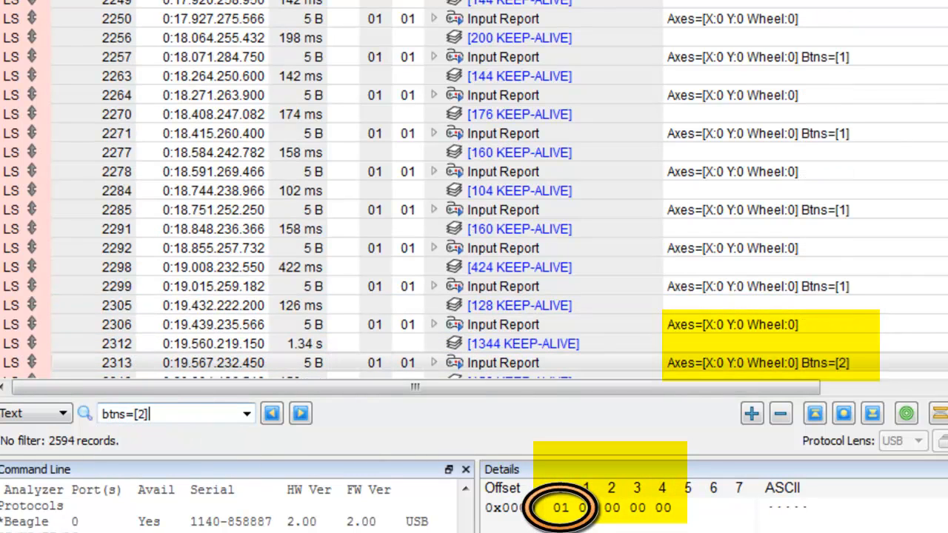
pyautogui.click(502, 362)
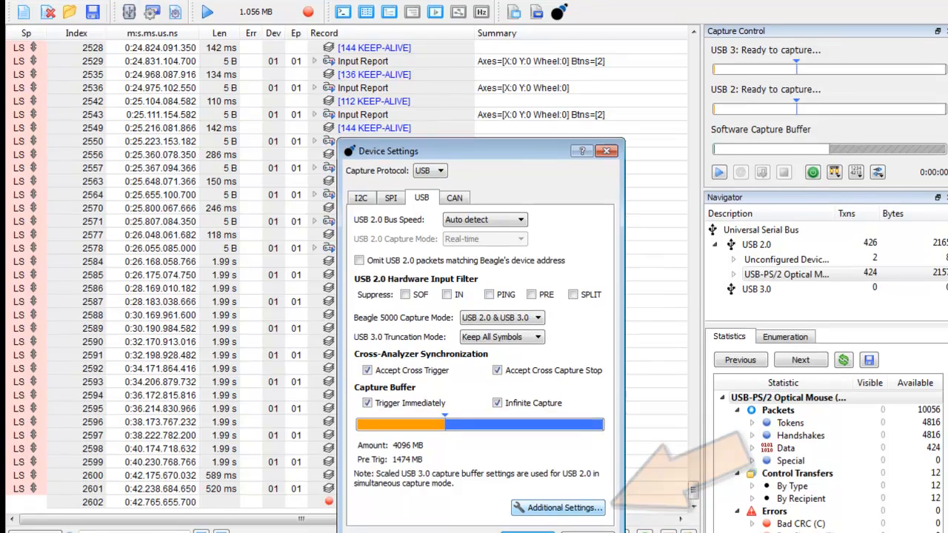
# Step: Enable complex USB 2.0 matching in Additional Settings and add a Data Match to State 1
pyautogui.click(558, 507)
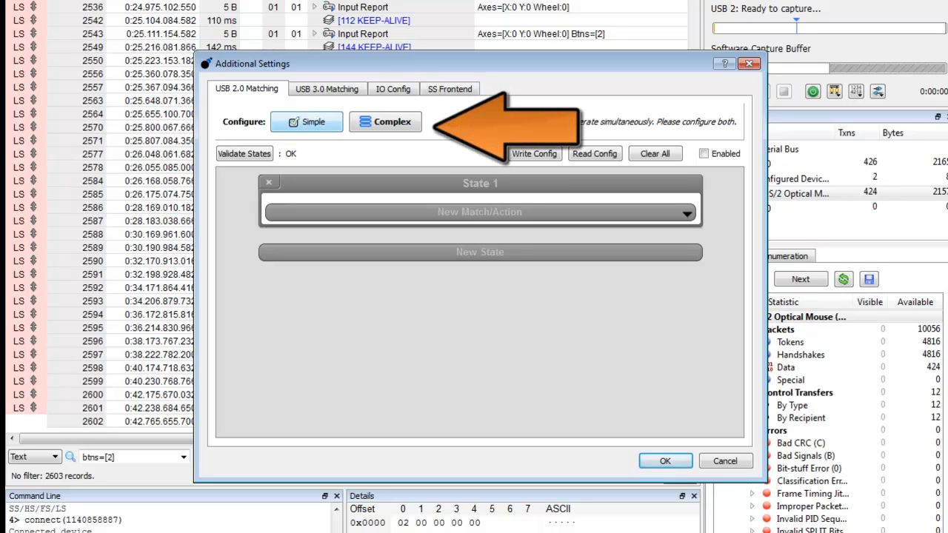
pyautogui.click(386, 121)
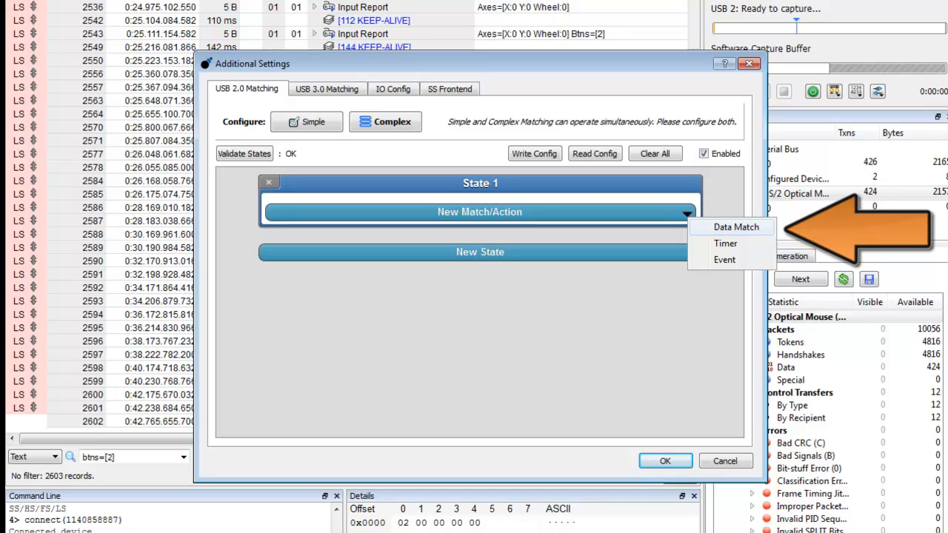
pyautogui.click(736, 226)
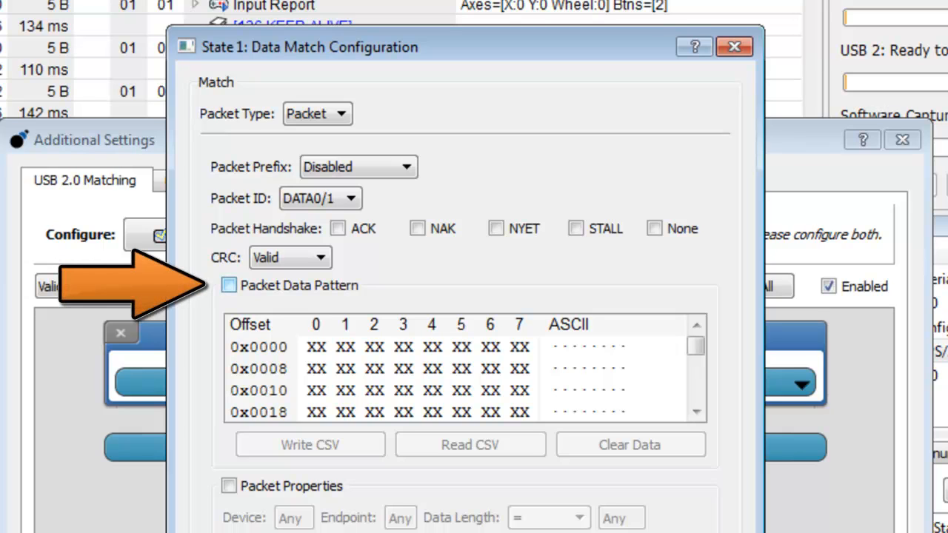
# Step: Match packets whose data byte at offset 0 is 01 and go to State 2
pyautogui.click(228, 286)
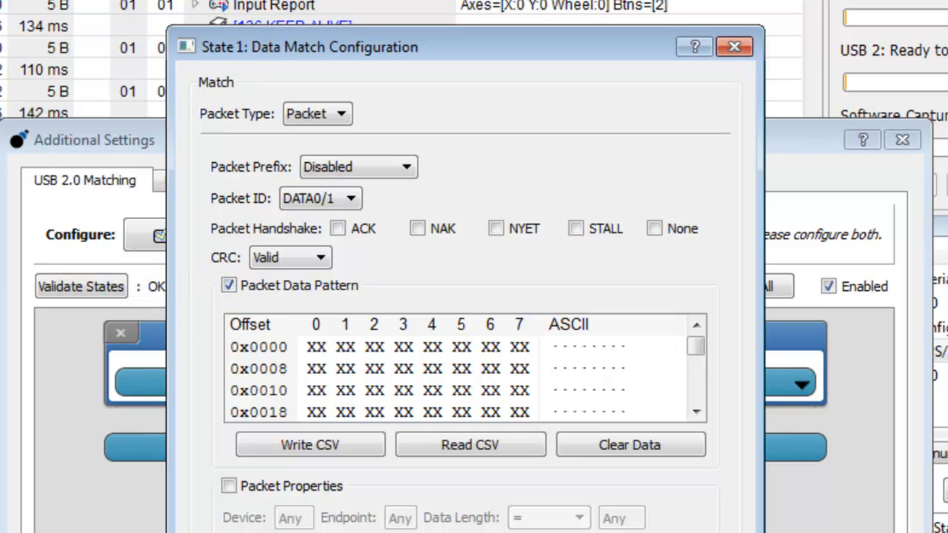
pyautogui.click(315, 347)
pyautogui.write('01')
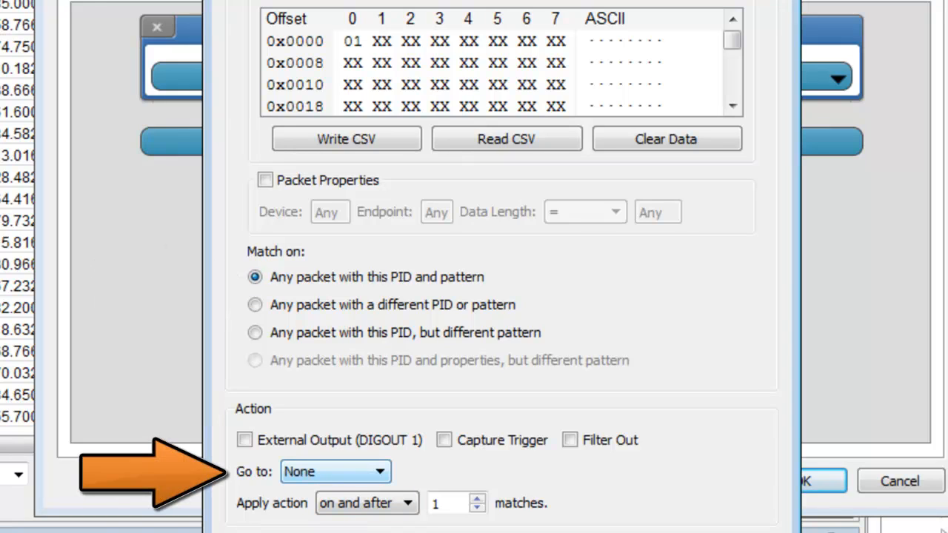
pyautogui.click(333, 472)
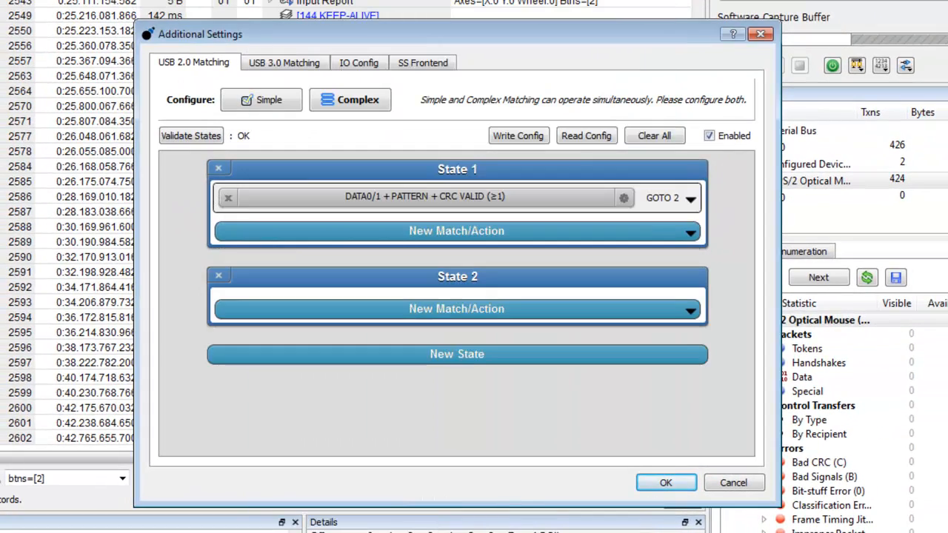
# Step: Add a State 2 Data Match on first byte 02 that drives External Output (DIGOUT 1)
pyautogui.click(689, 309)
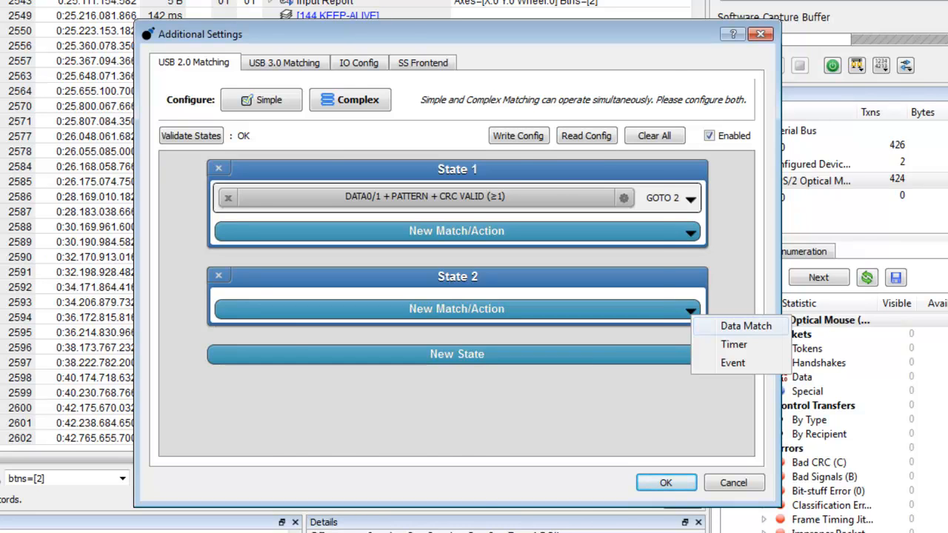
pyautogui.click(746, 326)
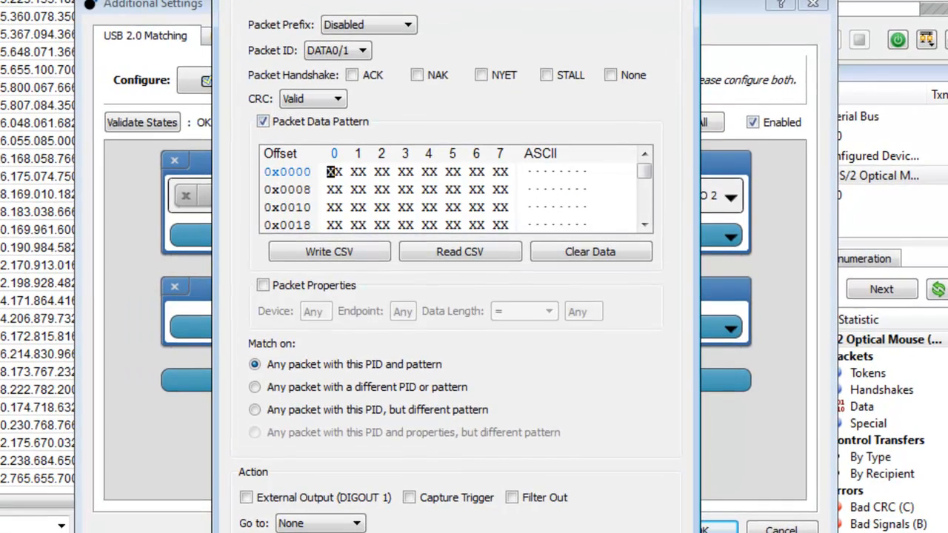
pyautogui.write('02')
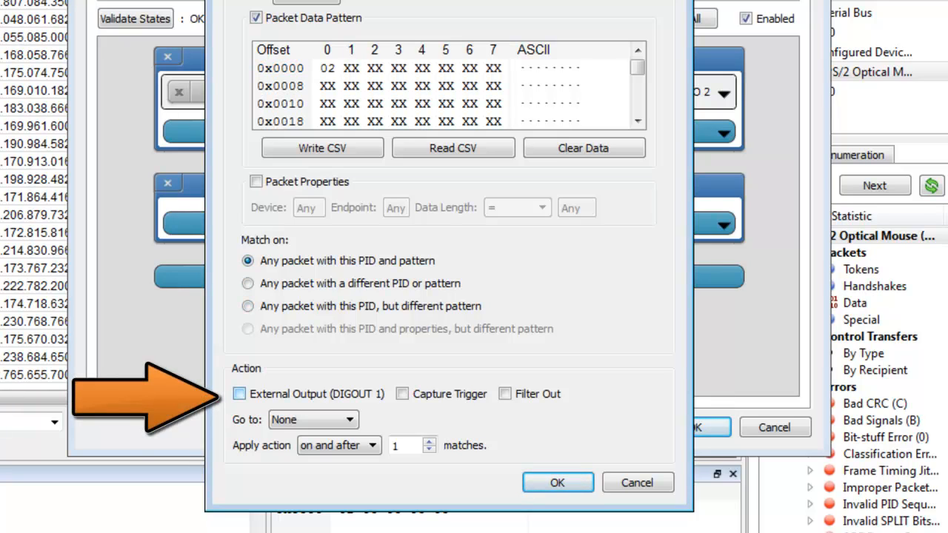
pyautogui.click(239, 393)
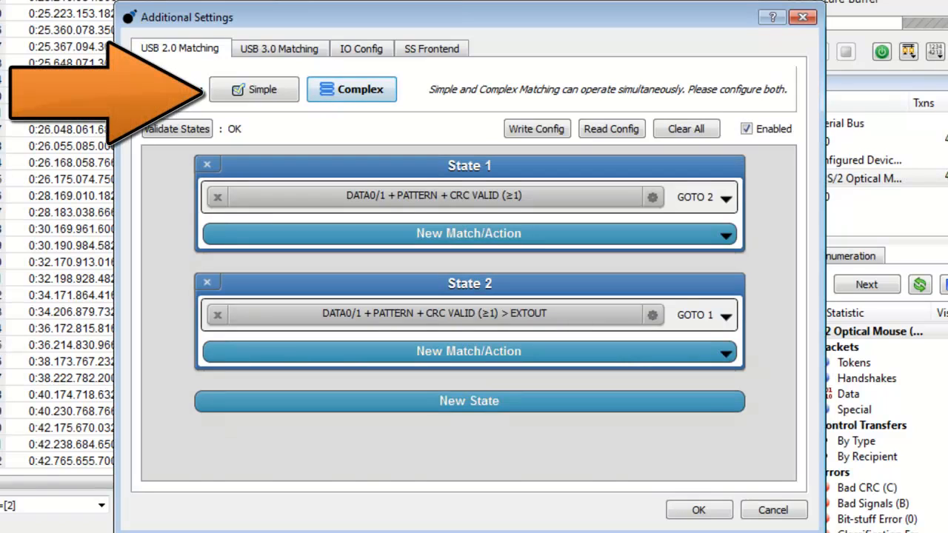
# Step: Enable Input 1 Monitor in the Simple settings, confirm, and restart the capture
pyautogui.click(253, 89)
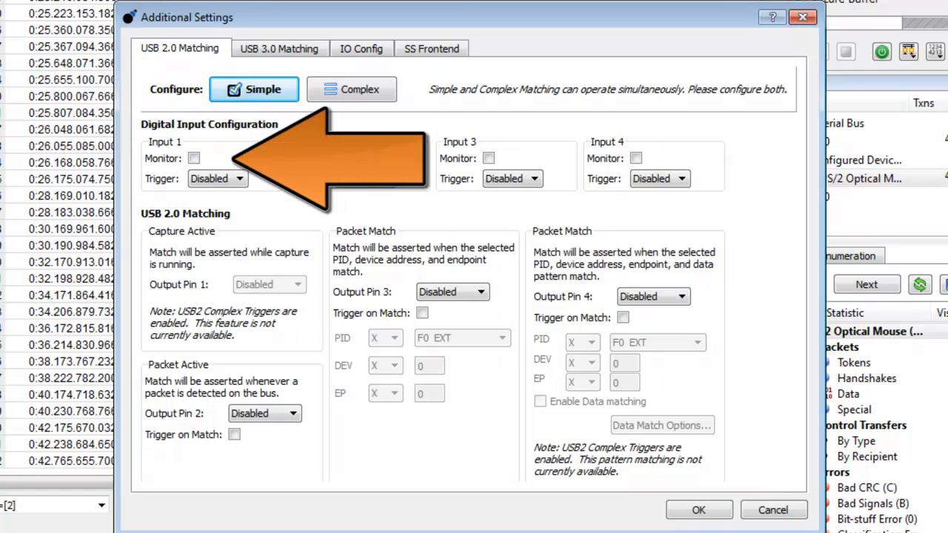
pyautogui.click(193, 158)
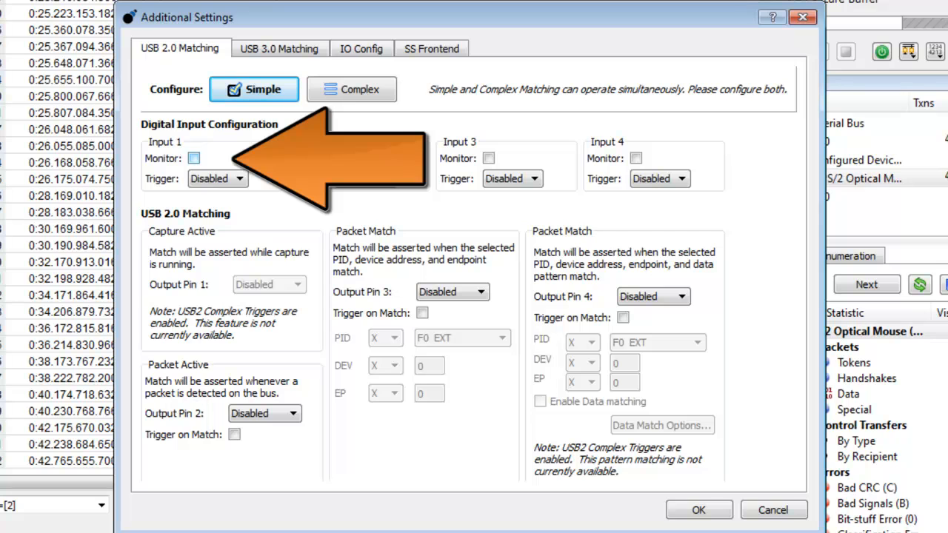
pyautogui.click(194, 158)
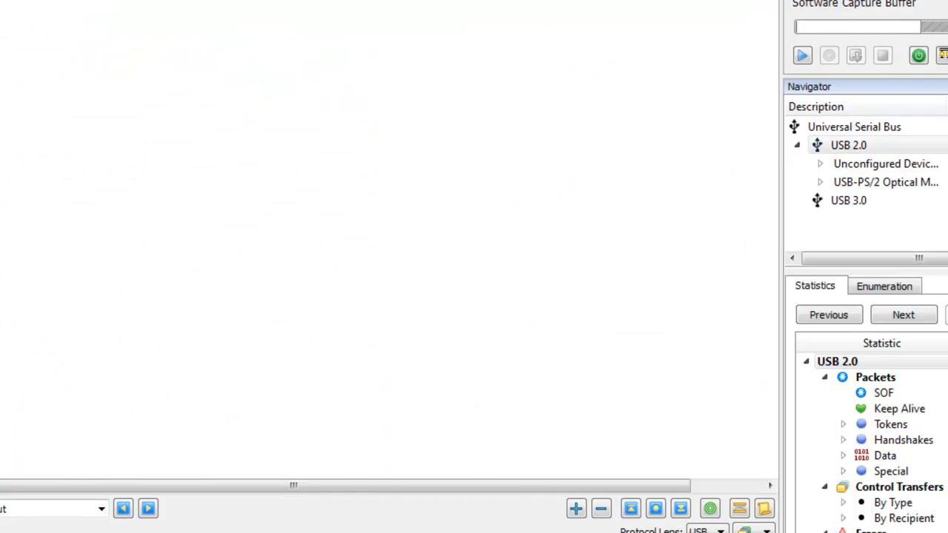
pyautogui.click(803, 54)
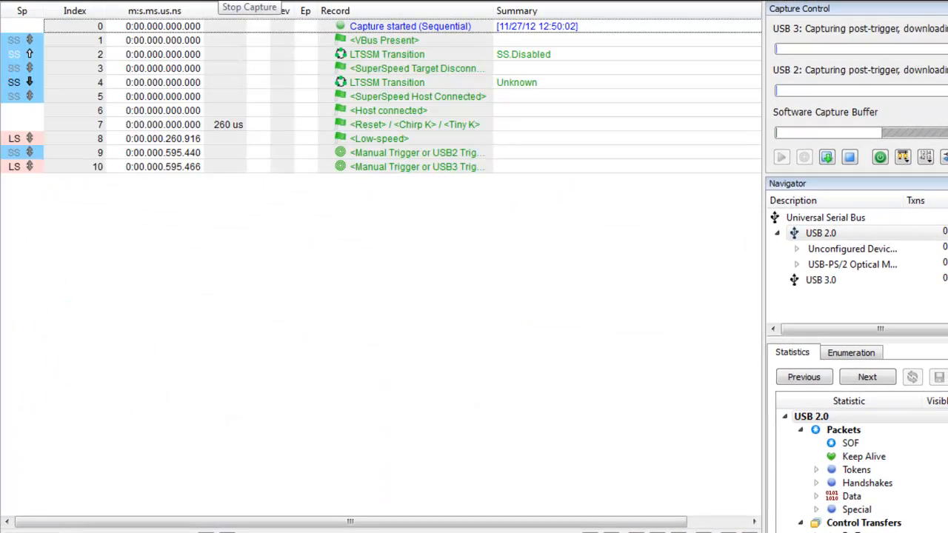